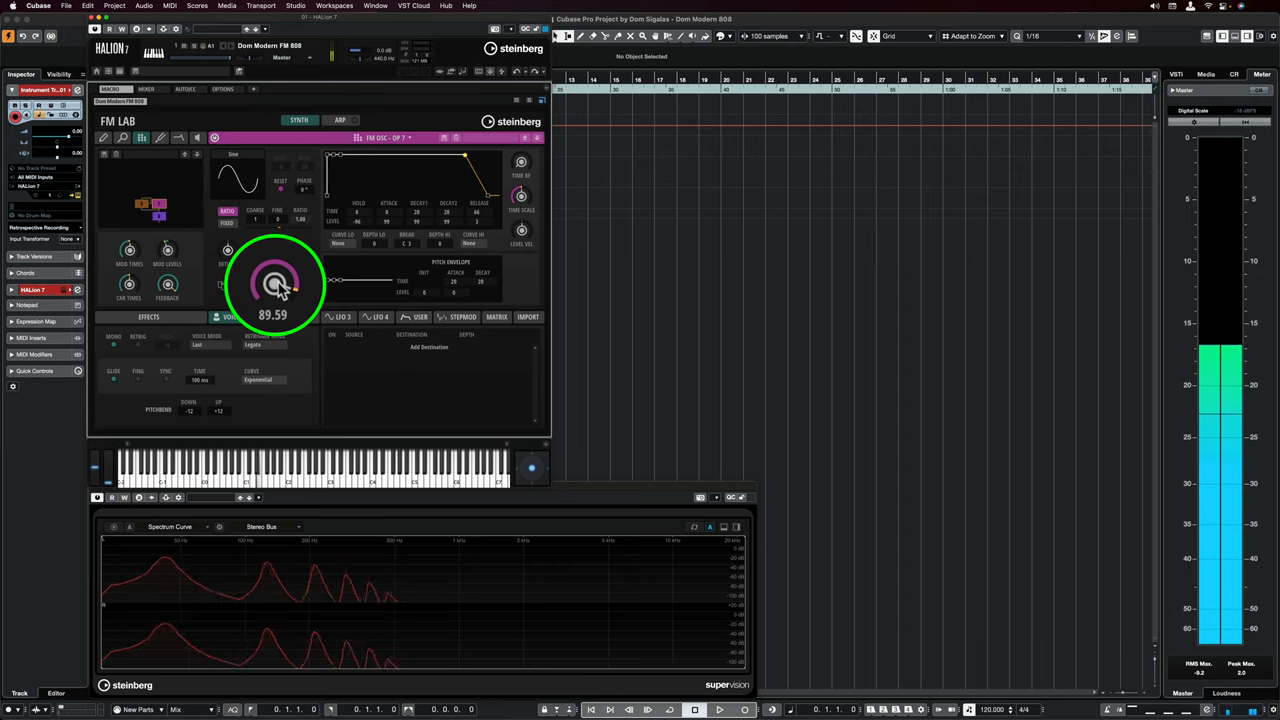
- Audition operator 7's level between 94 and 99, leaving it at about 88
drag(275, 285, 278, 275)
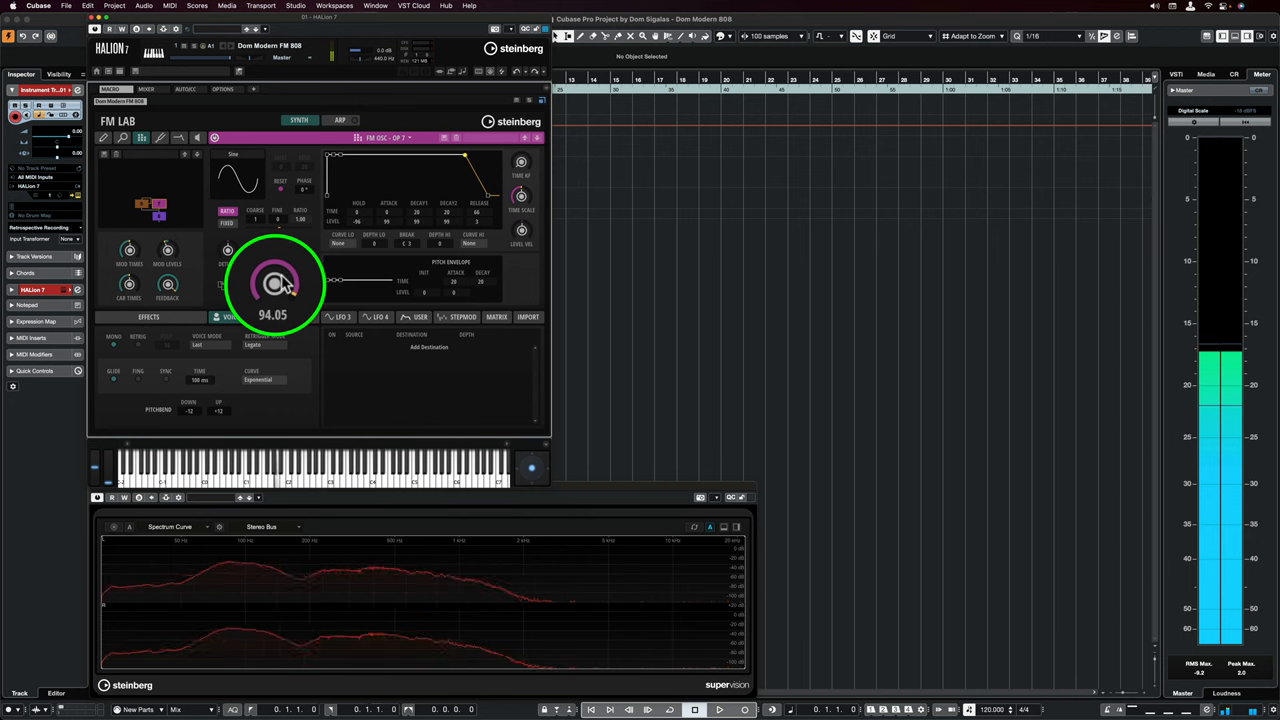
drag(278, 283, 285, 293)
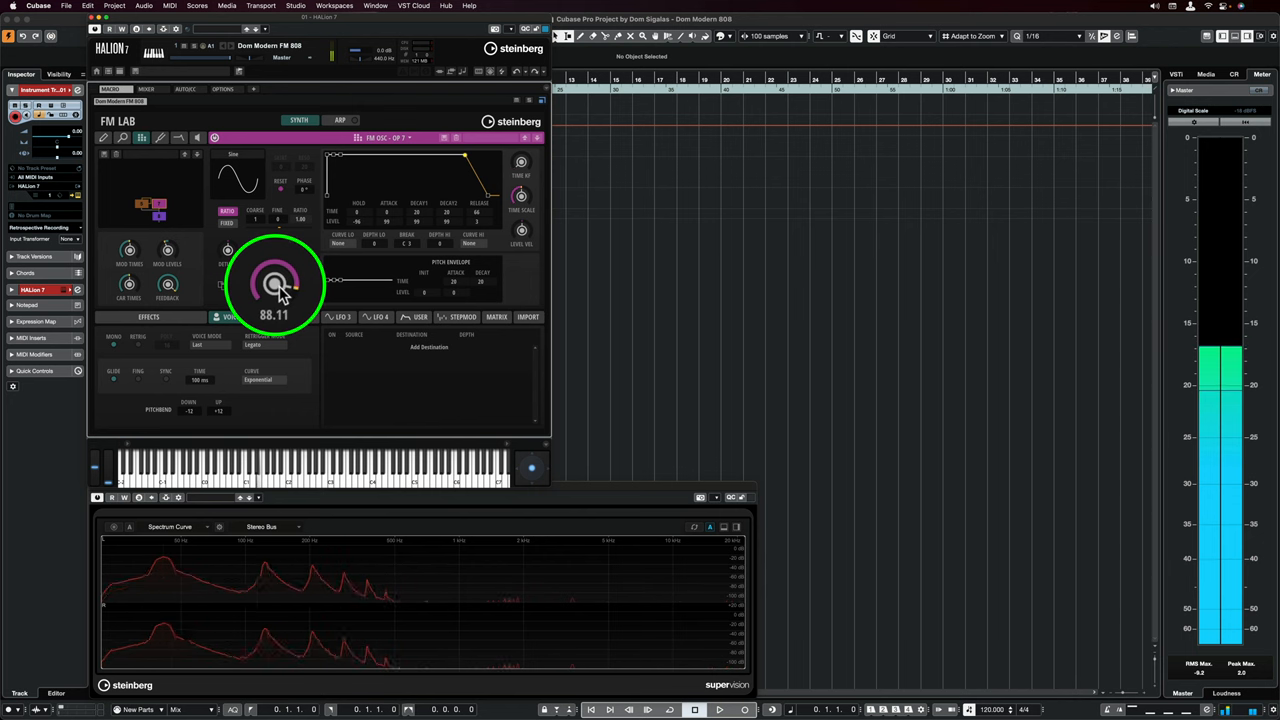
drag(275, 285, 278, 280)
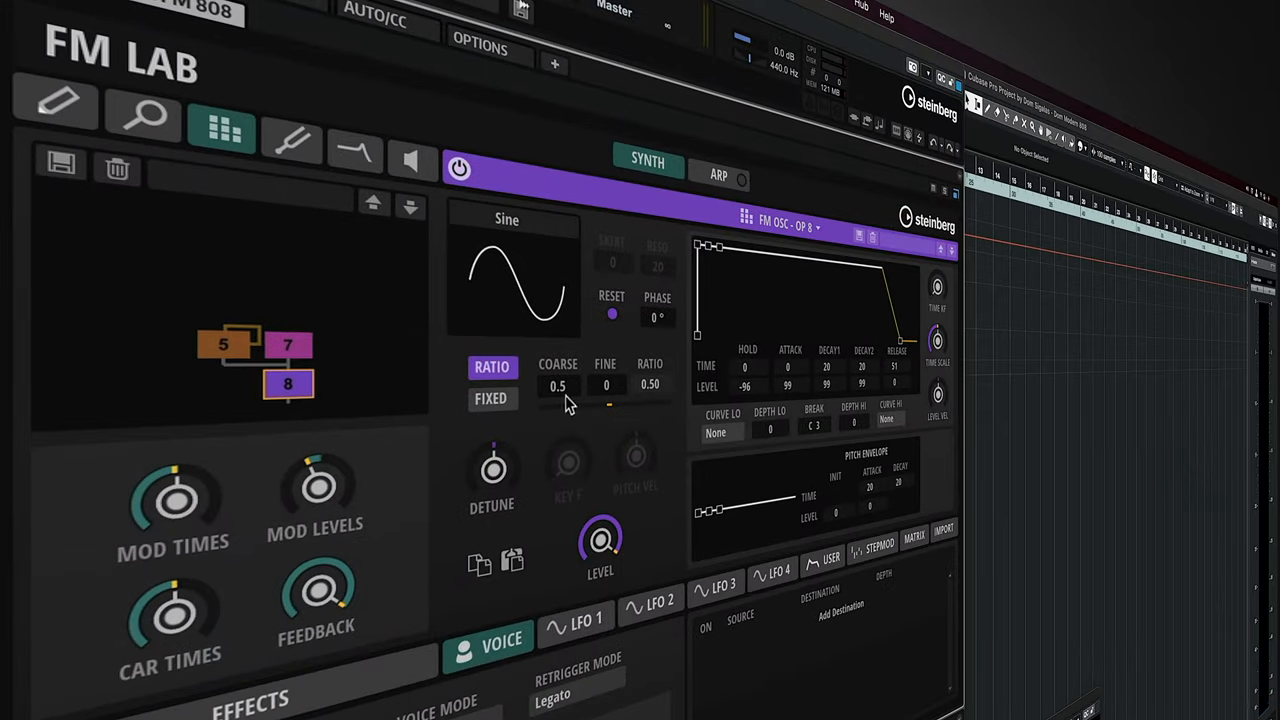
click(288, 345)
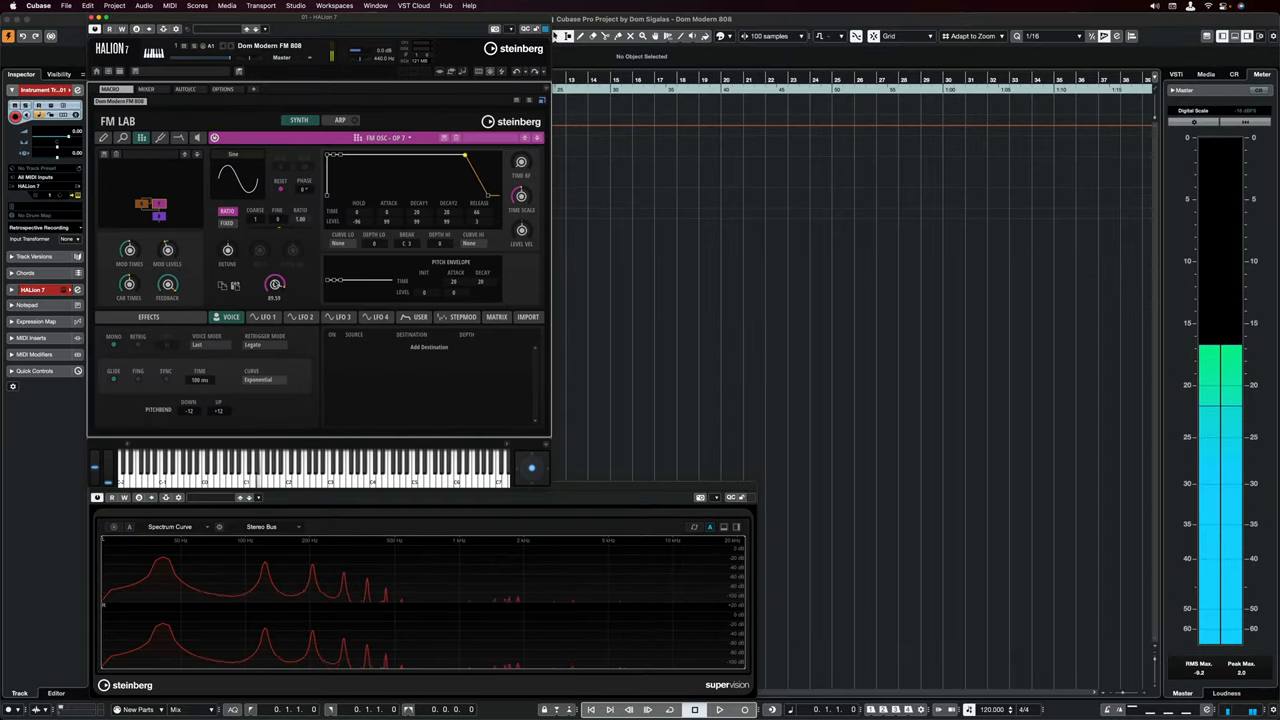
drag(275, 285, 275, 250)
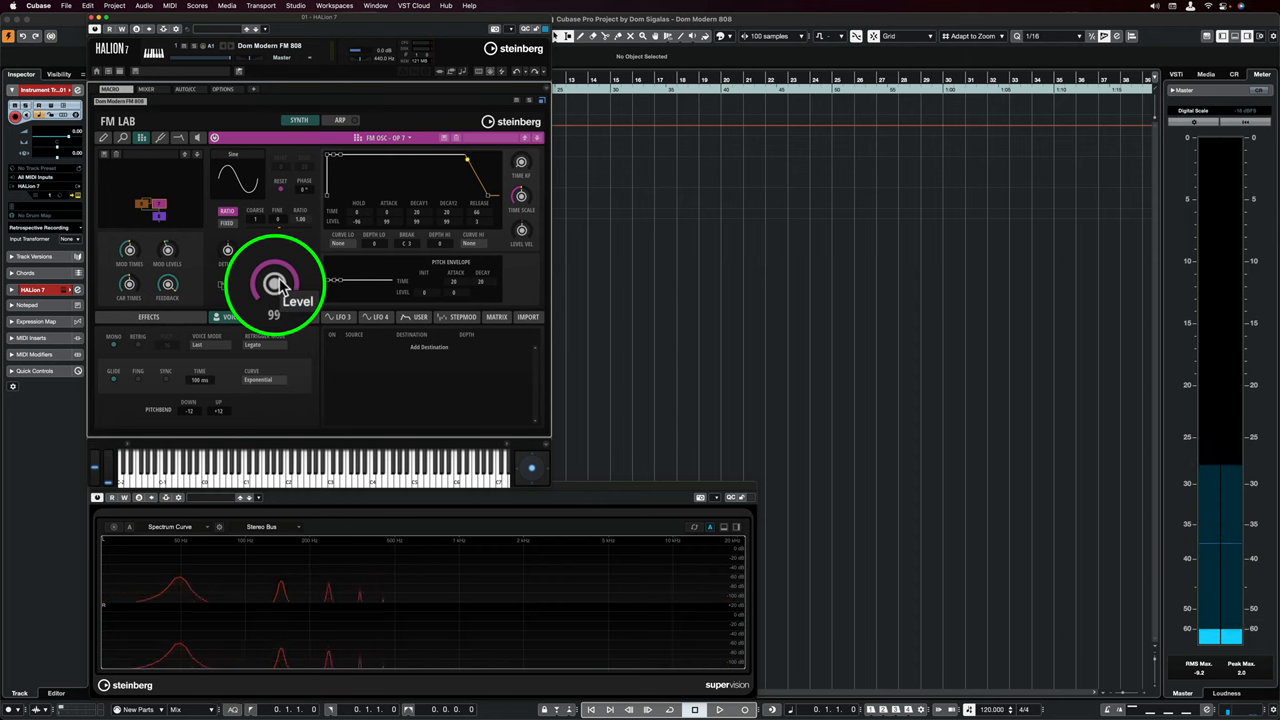
drag(275, 285, 275, 295)
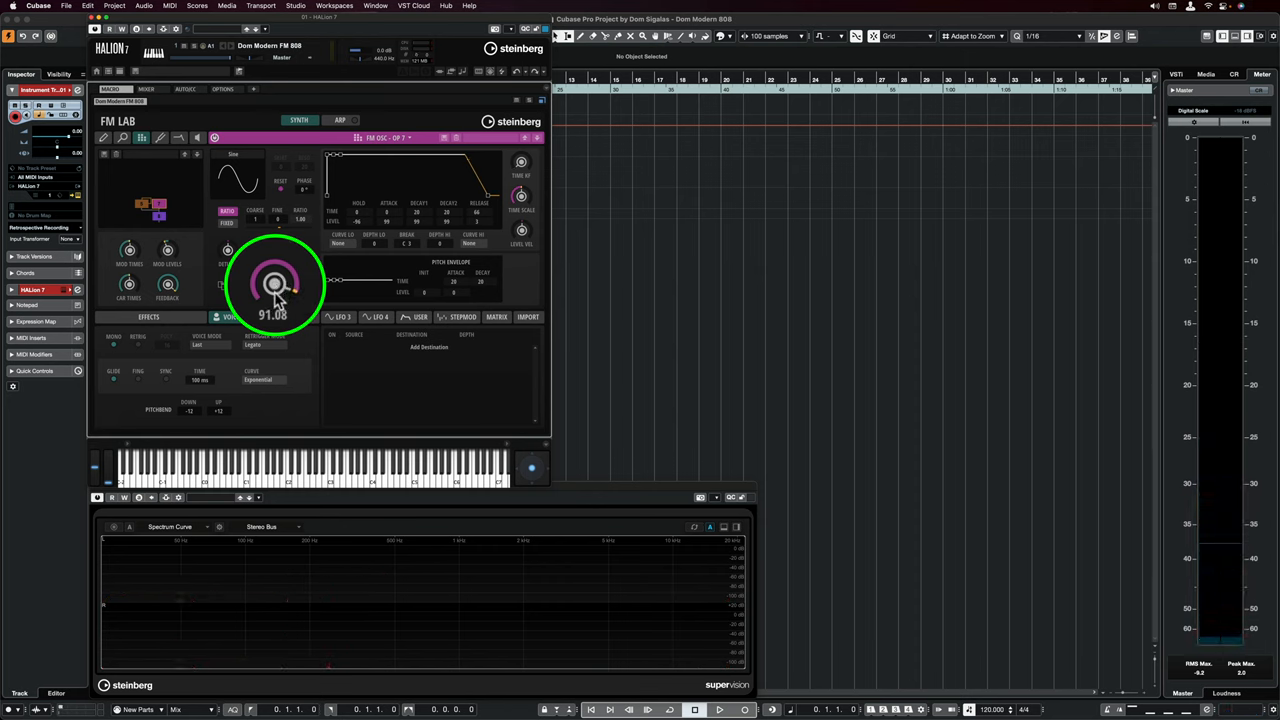
drag(277, 285, 282, 310)
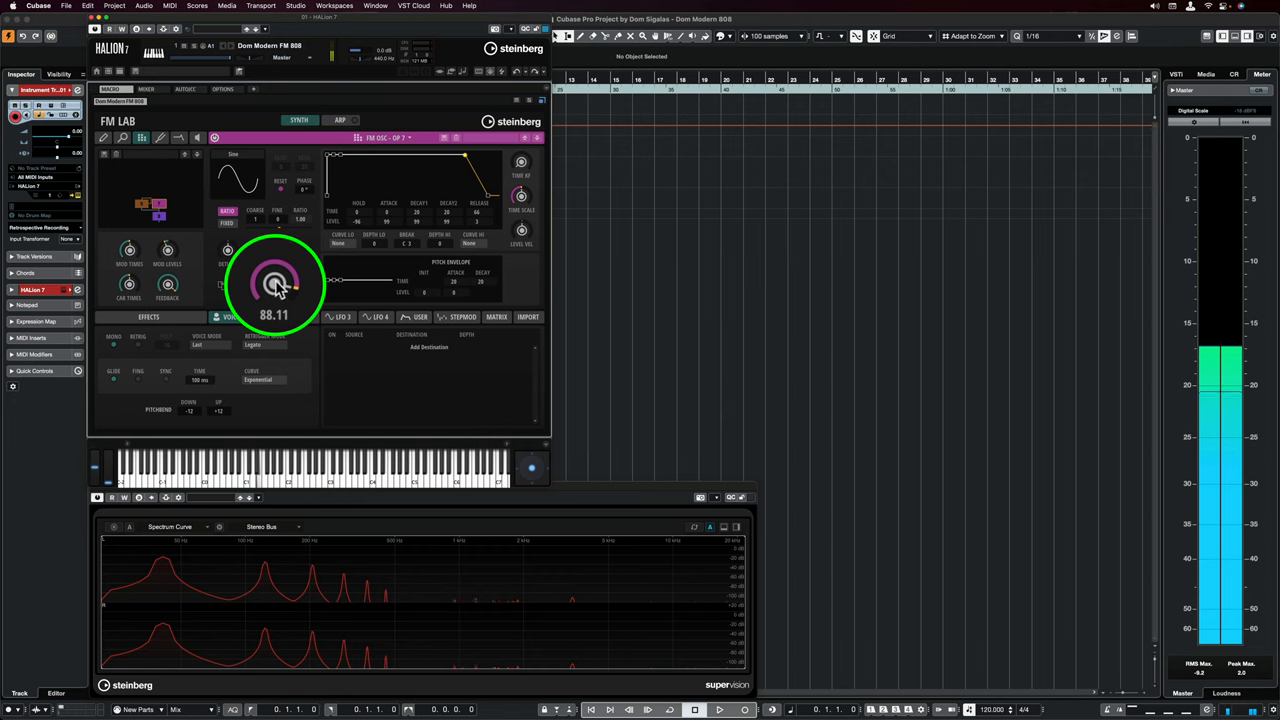
drag(275, 285, 275, 290)
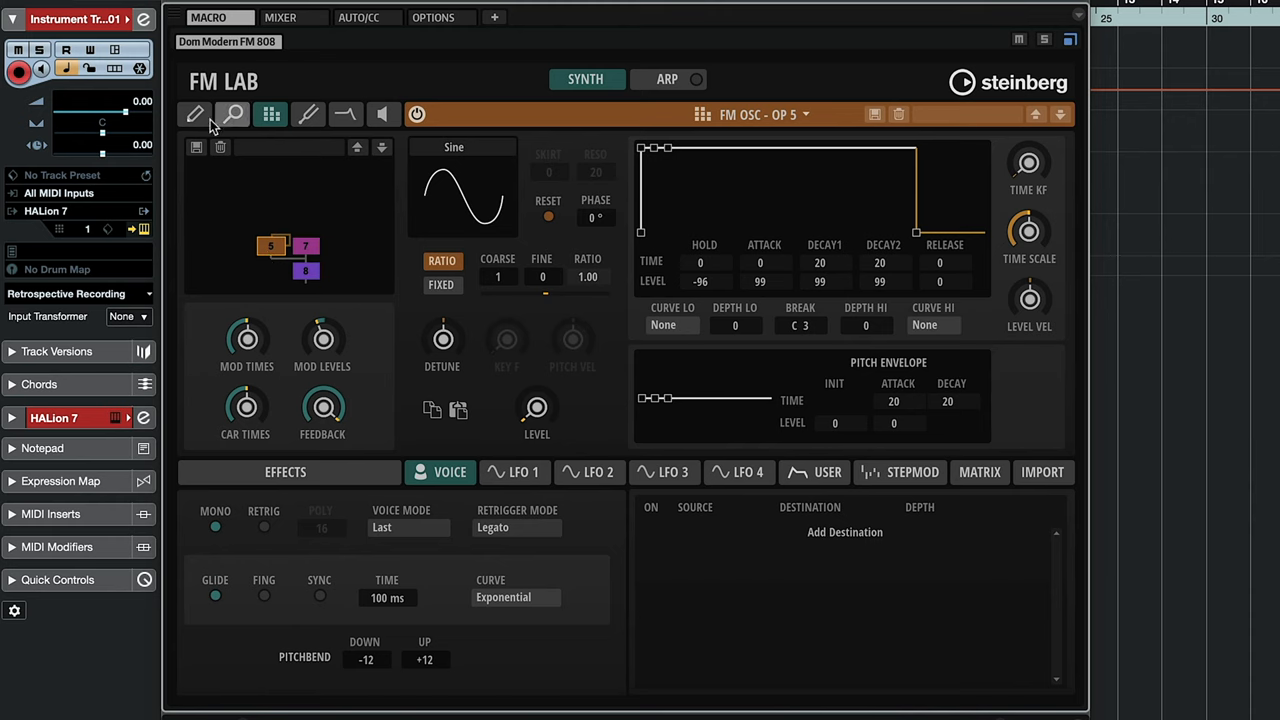
- Open operator 5 from the algorithm editor and audition its level, settling near 61
click(196, 114)
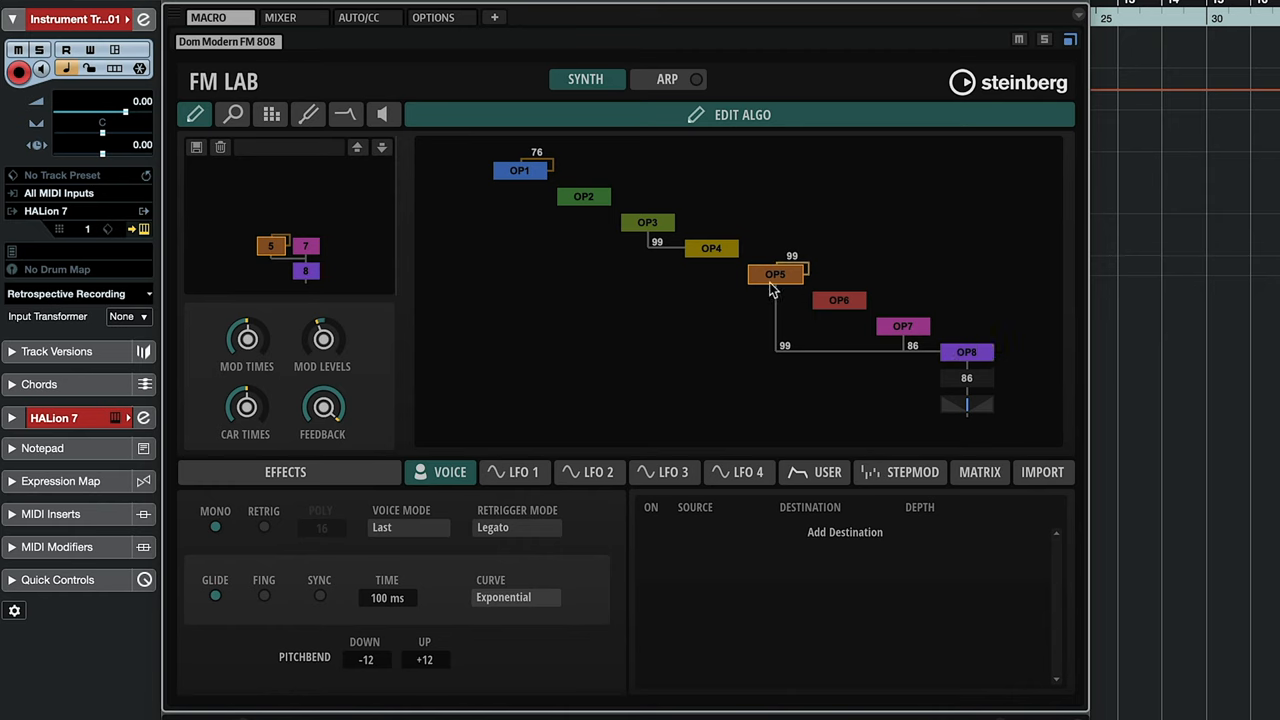
double_click(775, 273)
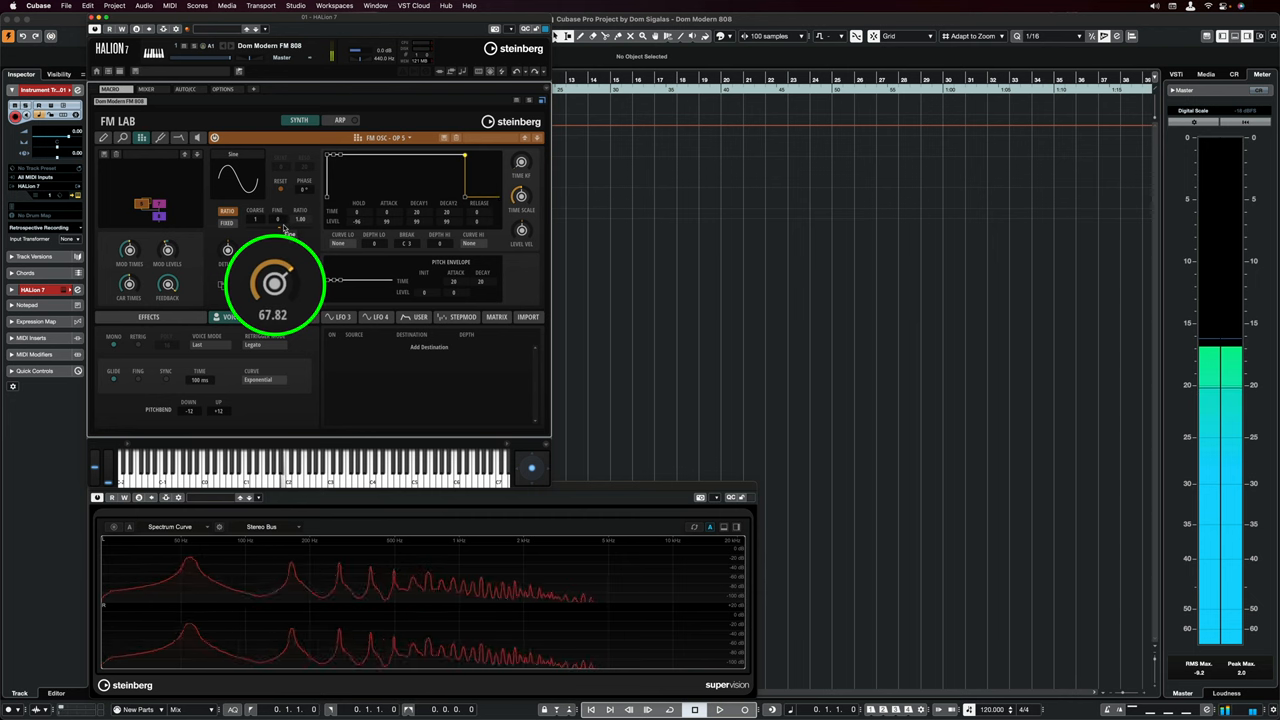
drag(275, 285, 280, 278)
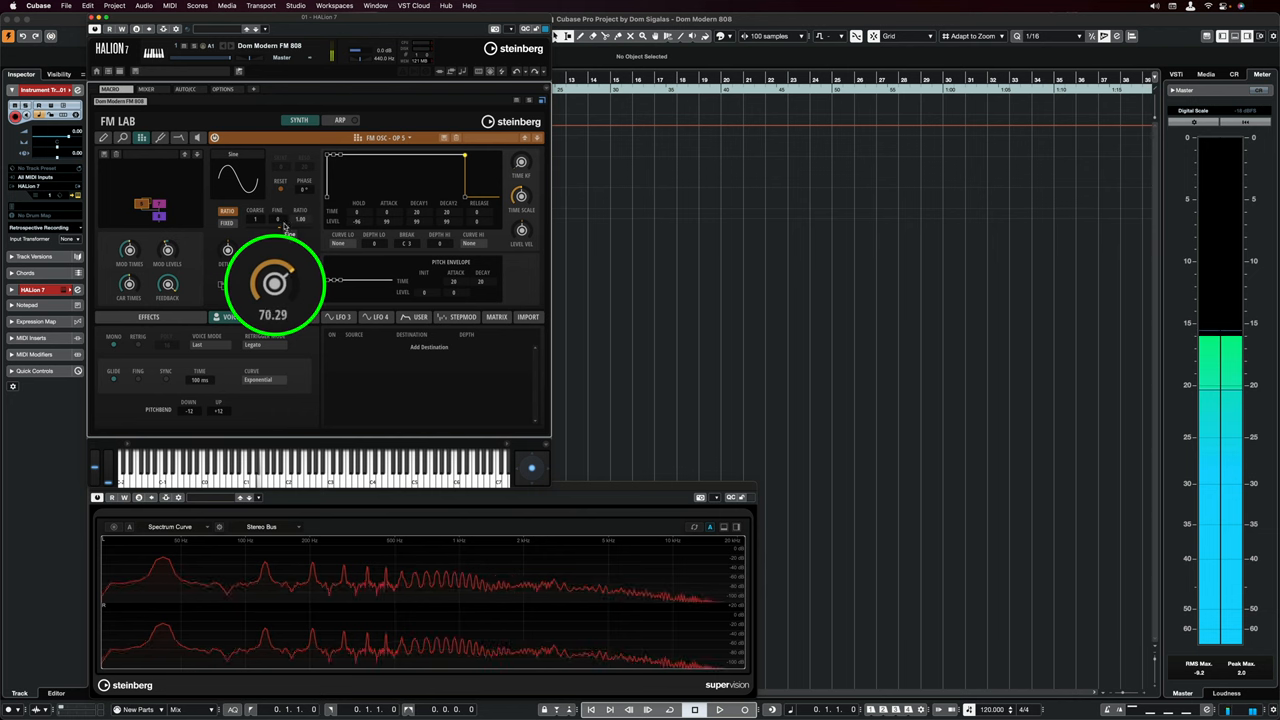
drag(273, 285, 273, 300)
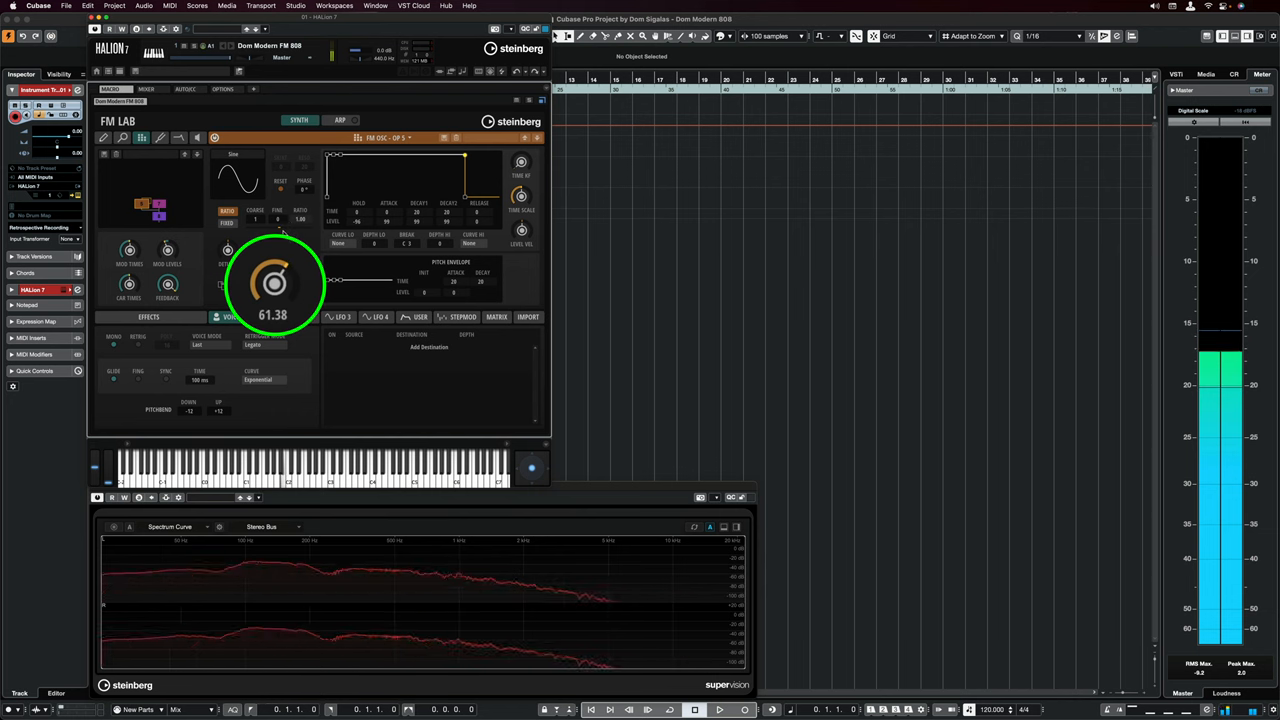
drag(275, 280, 280, 270)
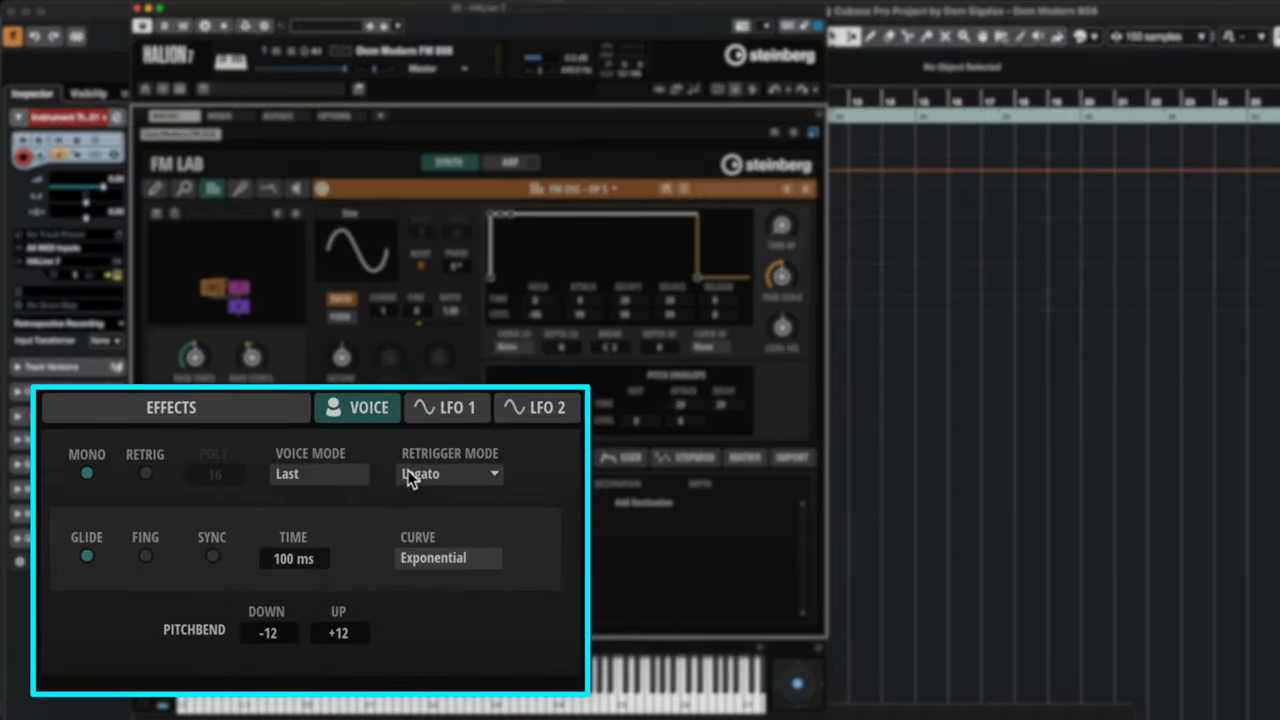
click(448, 474)
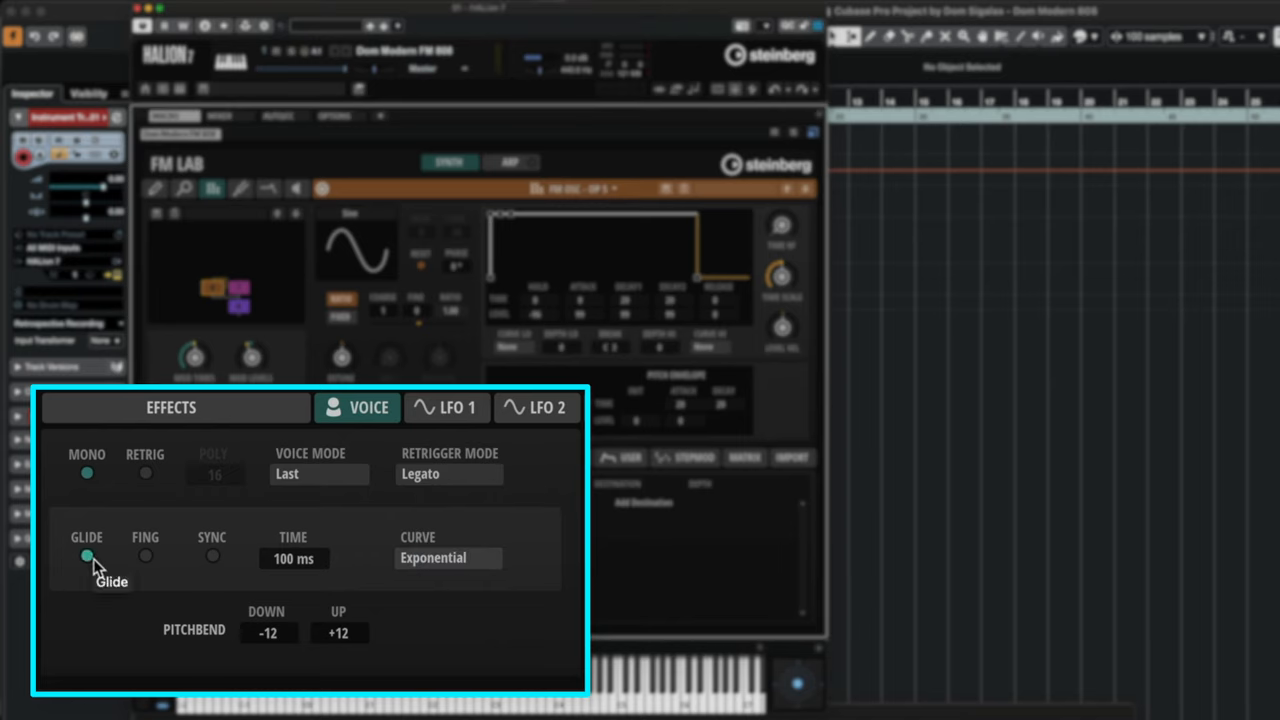
click(86, 556)
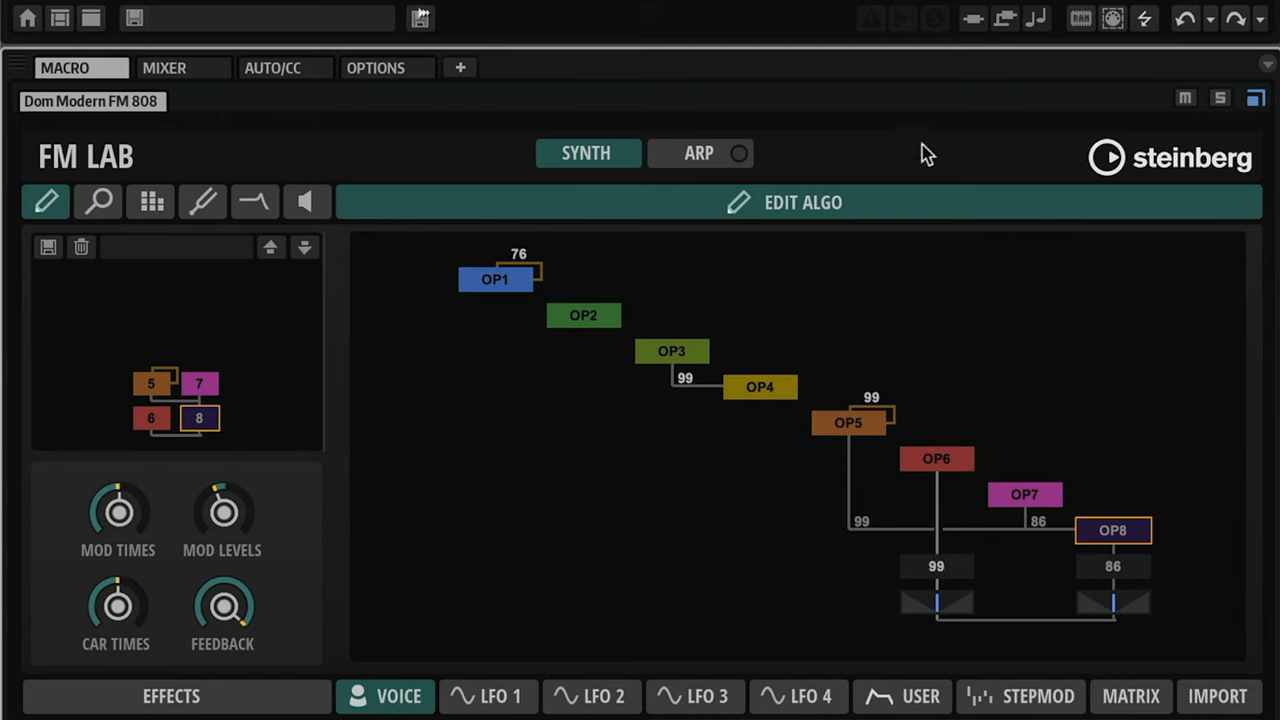
mouse_move(917, 97)
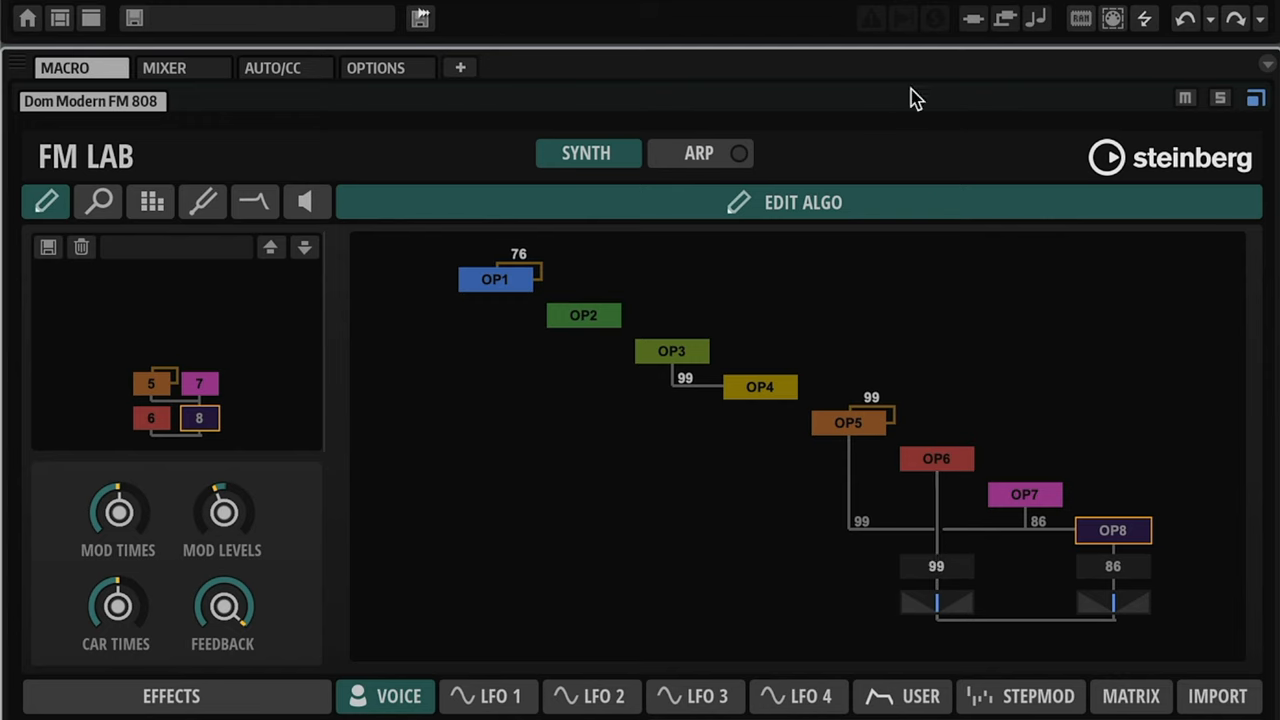
- Select operator 6 to inspect its feedback amount
click(937, 458)
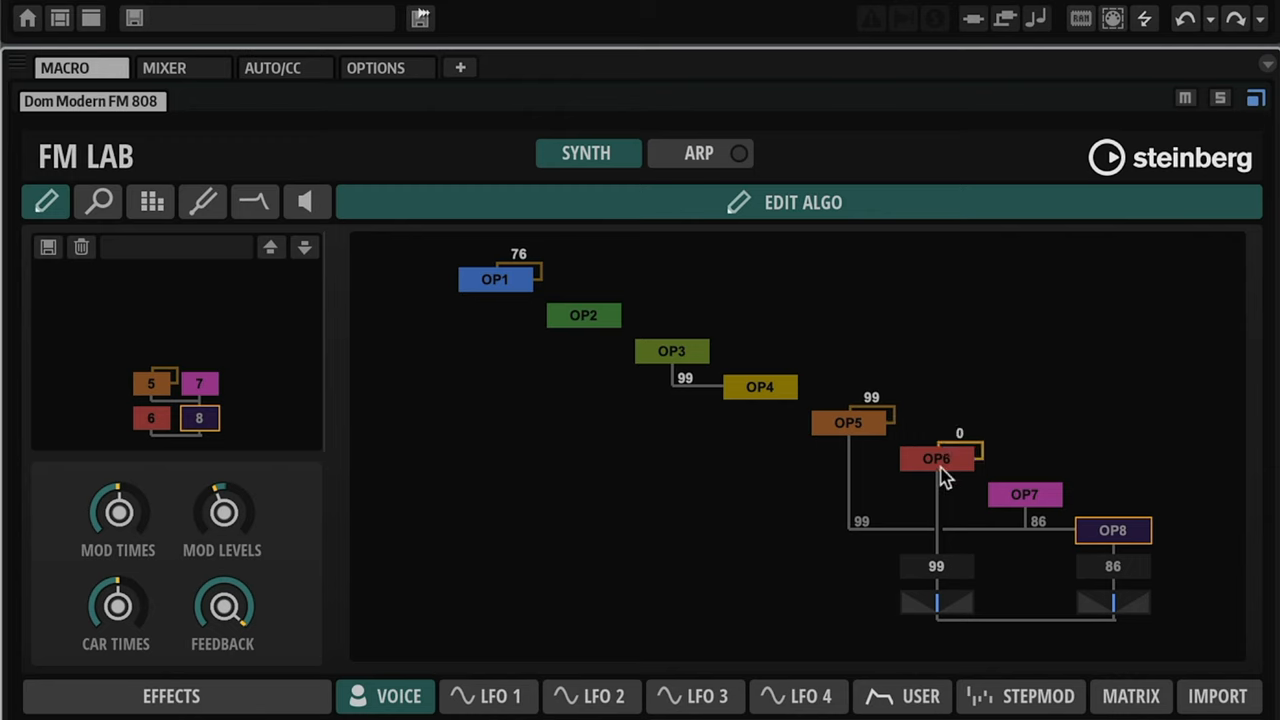
mouse_move(910, 478)
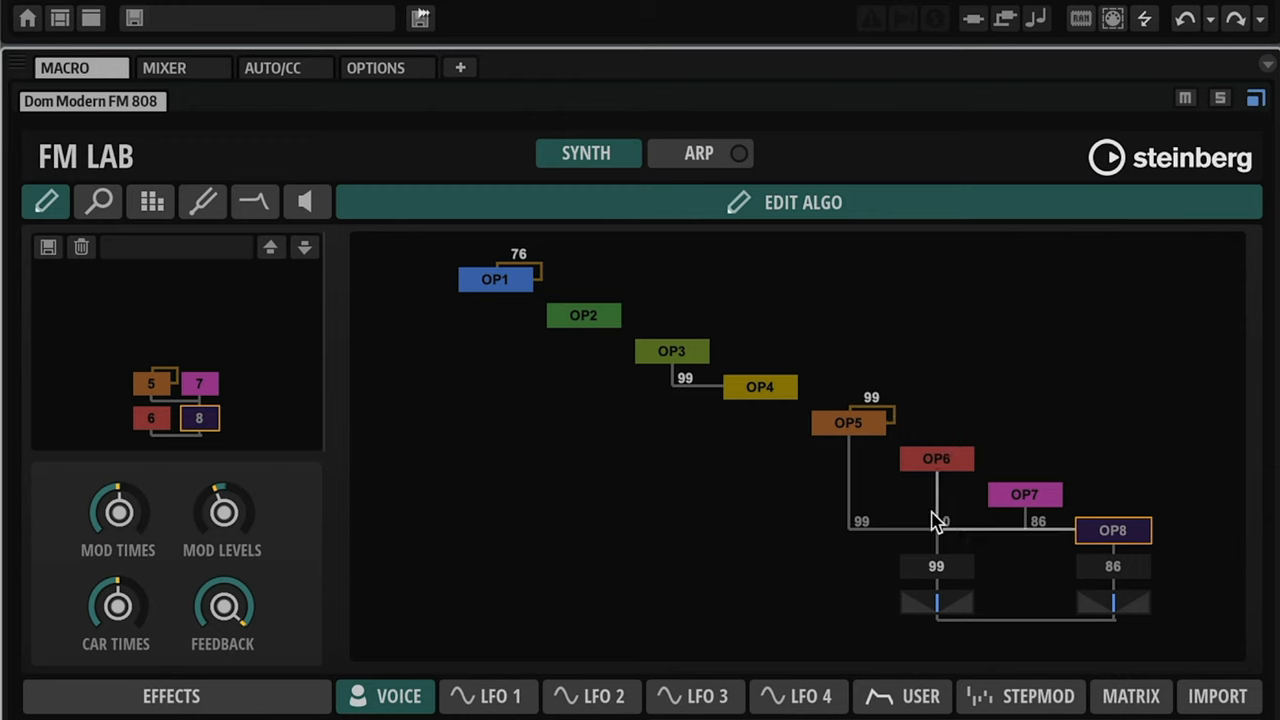
- Show OP6's oscillator settings and check its Fixed 100 Hz frequency
click(148, 202)
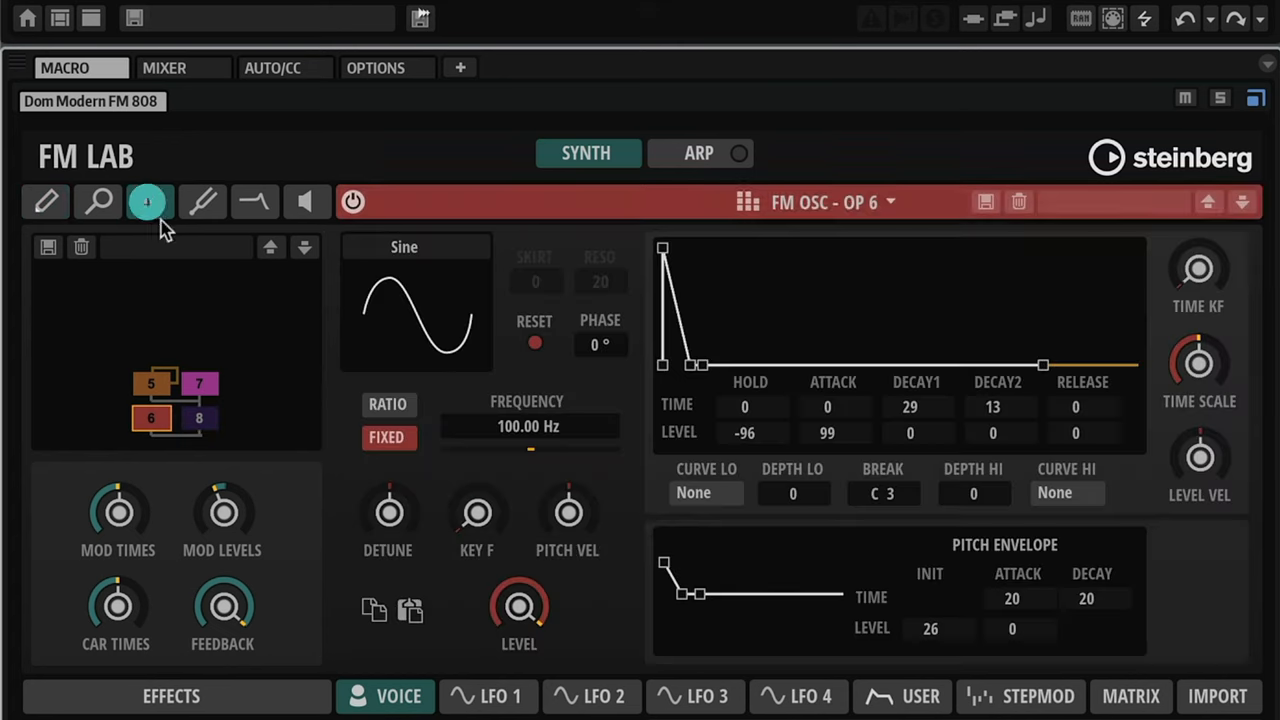
click(148, 202)
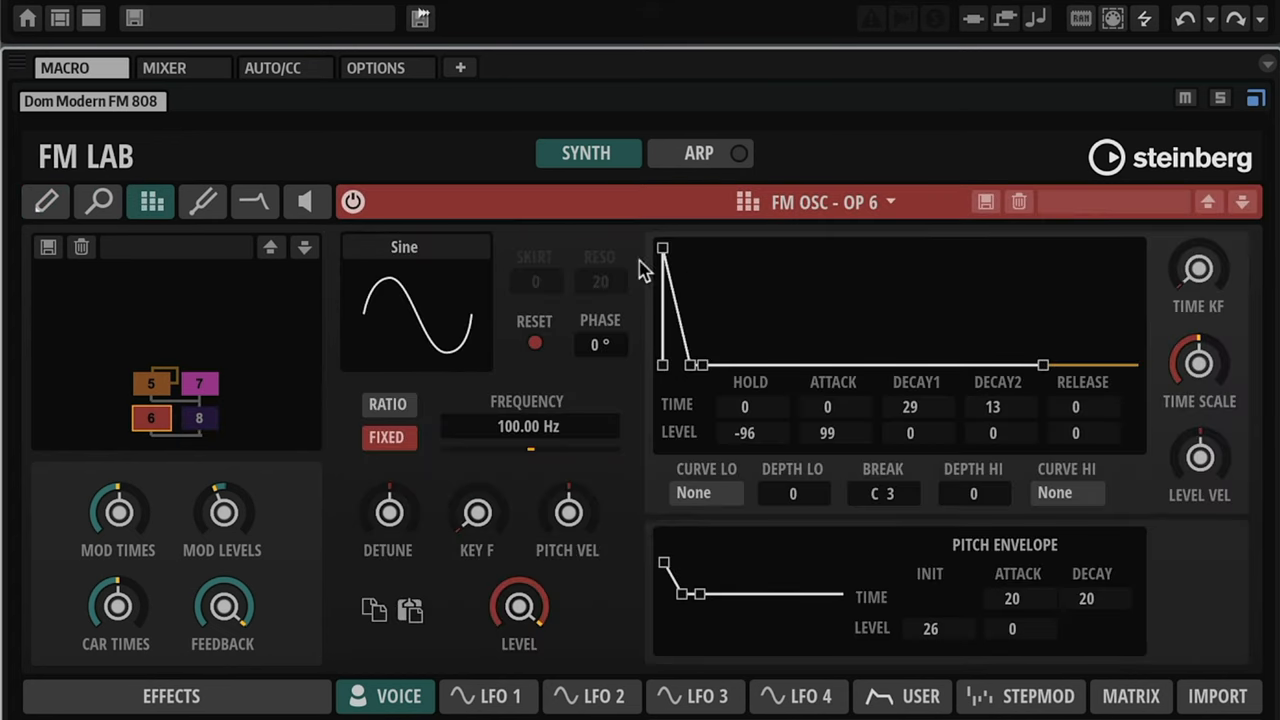
mouse_move(183, 323)
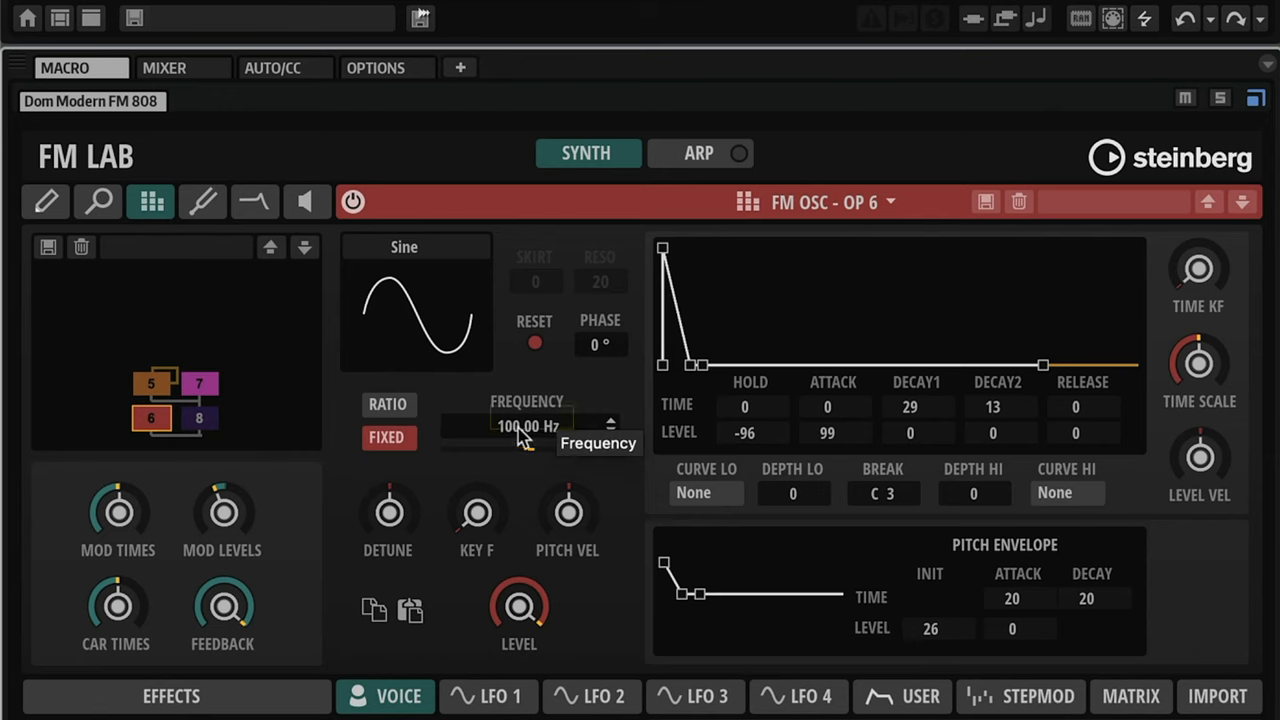
click(527, 426)
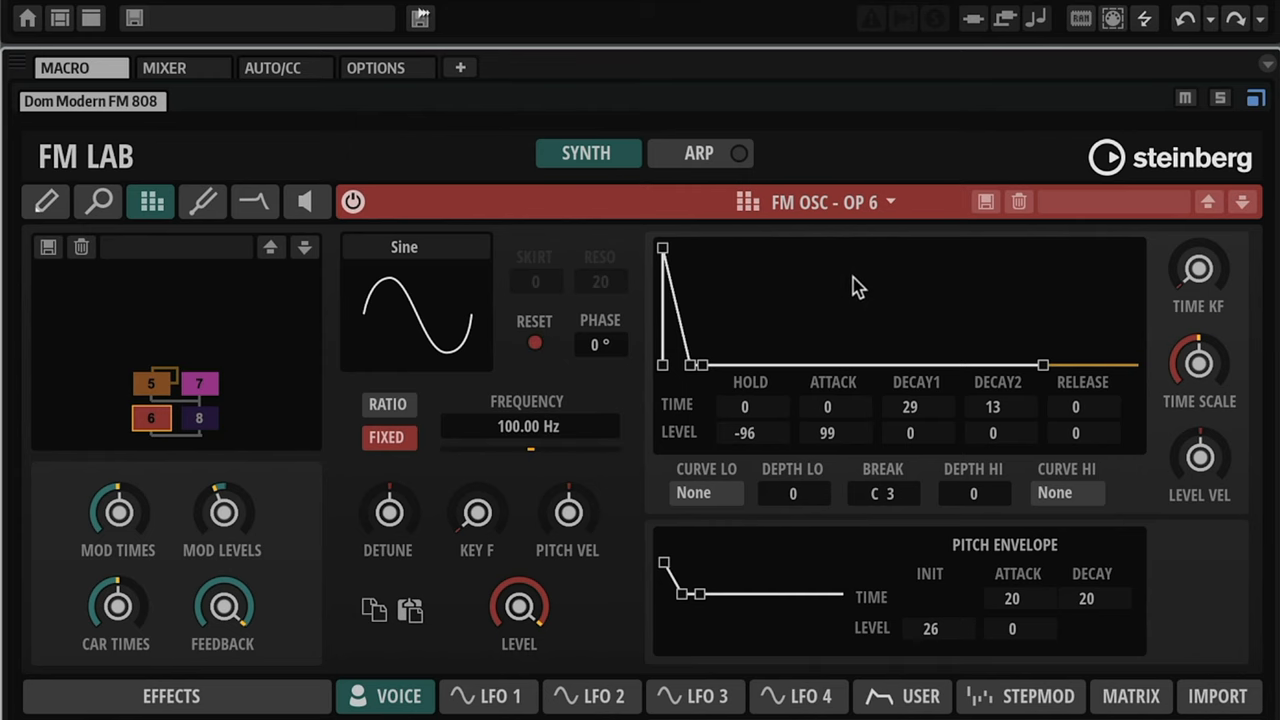
mouse_move(695, 375)
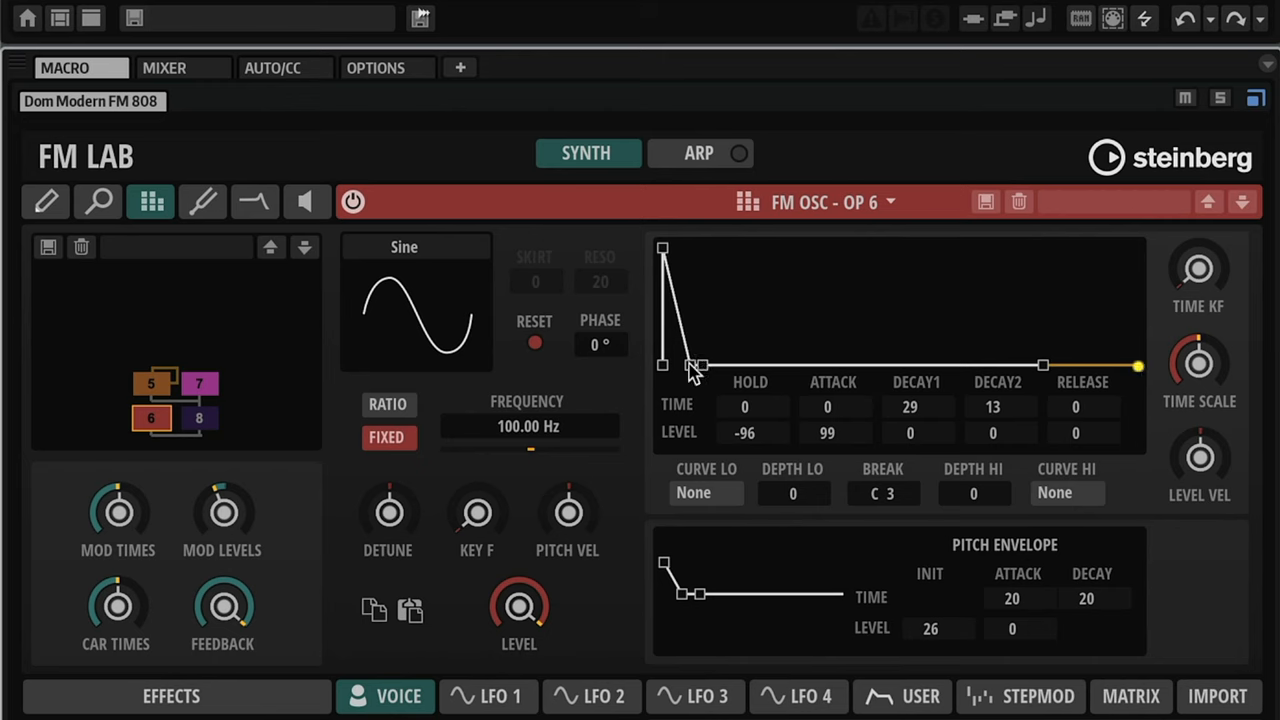
- Shorten OP6's Decay1 envelope stage to about 30 after auditioning a longer decay
drag(690, 365, 710, 365)
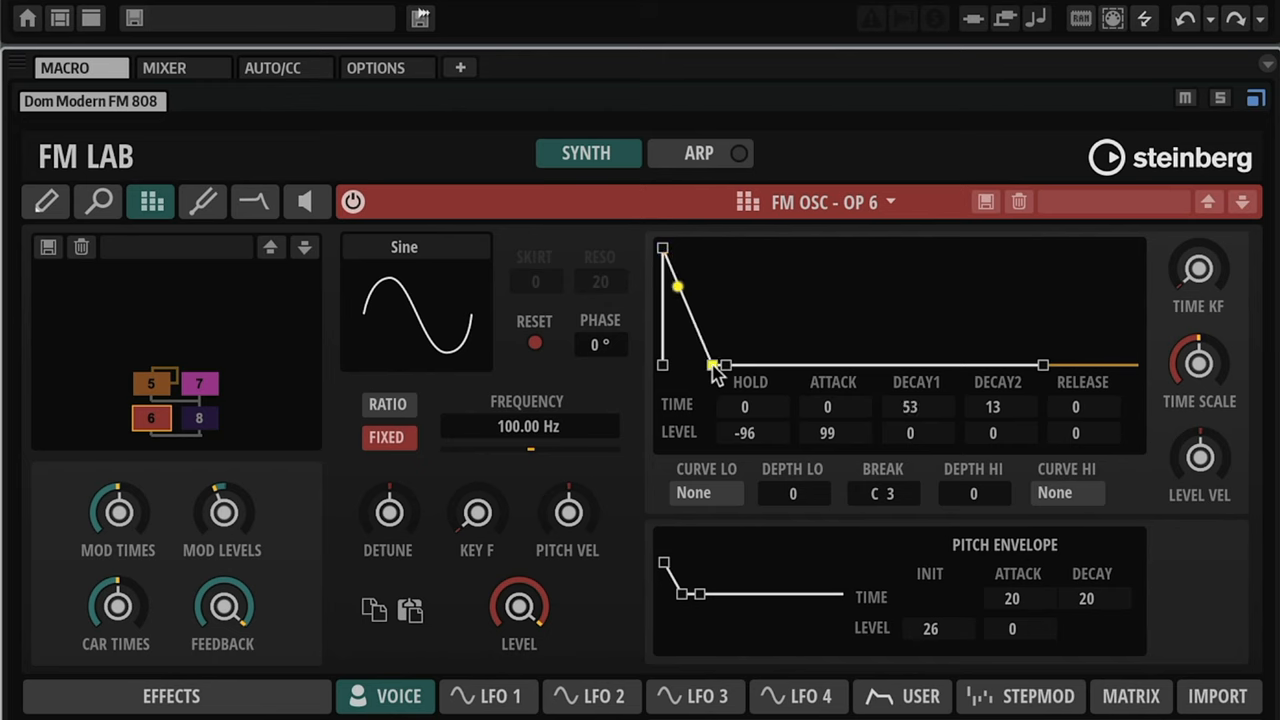
drag(725, 365, 695, 365)
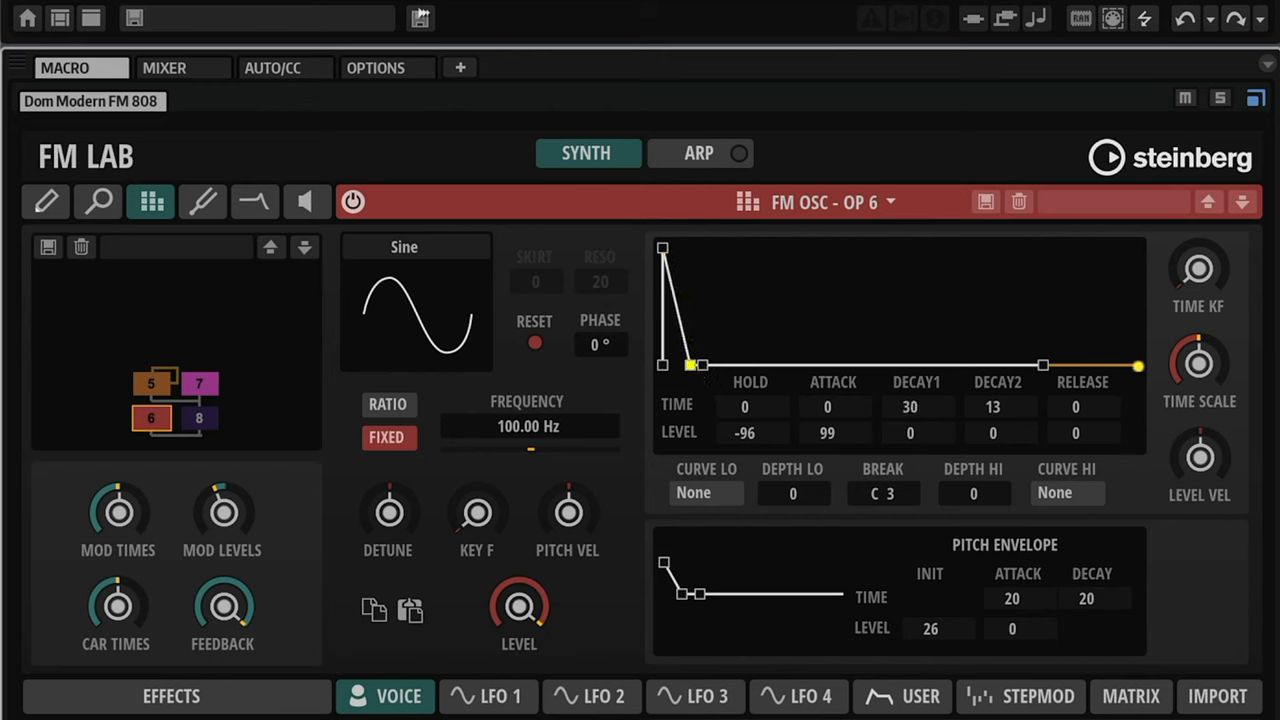
drag(690, 365, 692, 368)
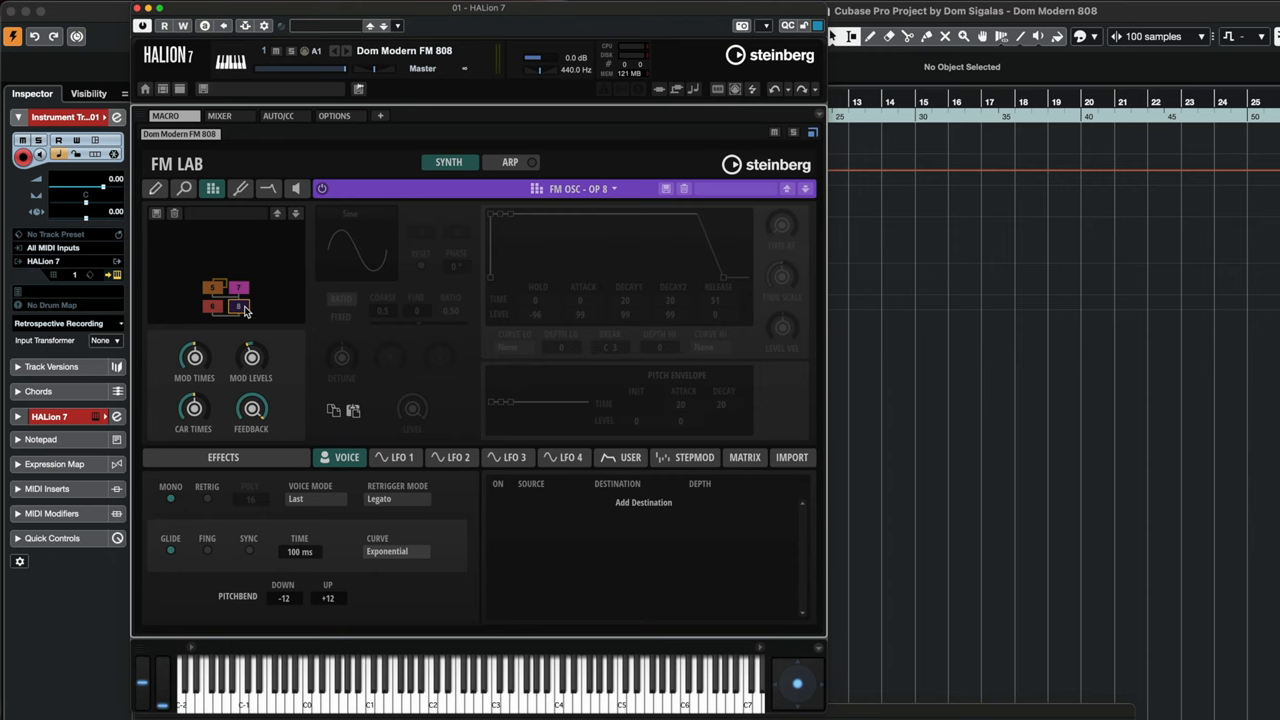
- View operator 8's settings (ratio 0.5), then operator 7's (ratio 1.0)
click(240, 307)
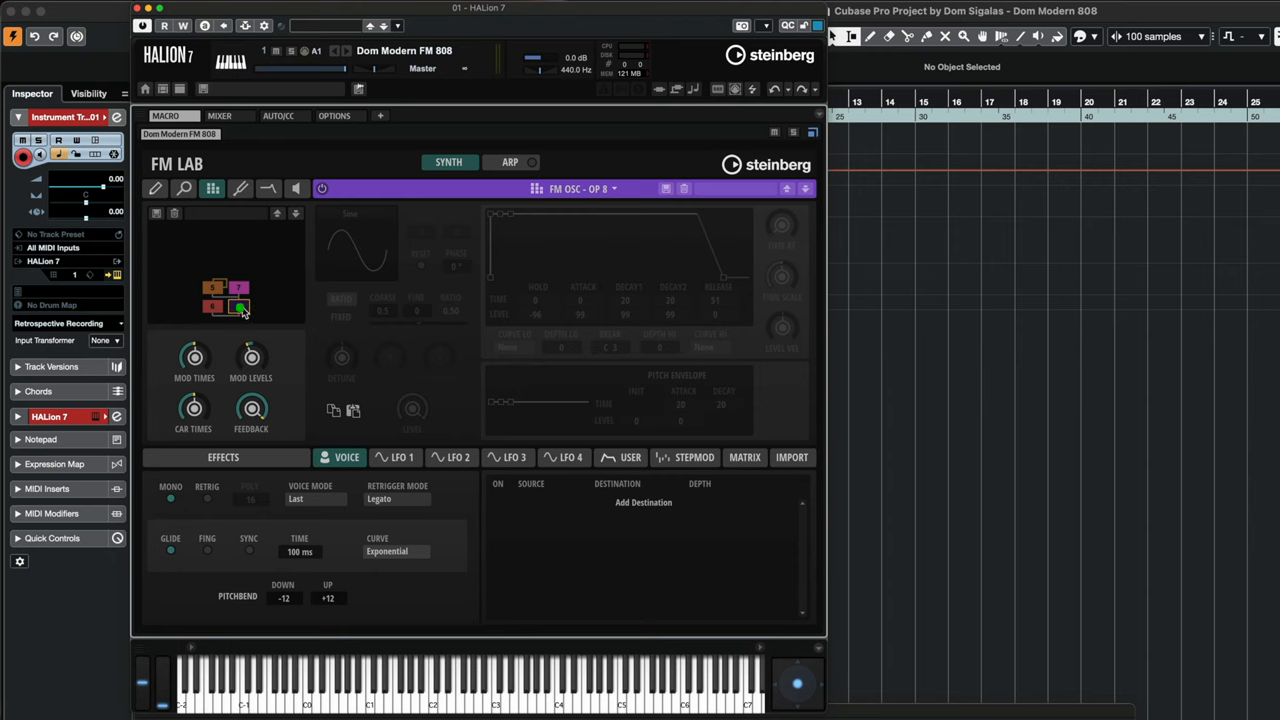
click(238, 307)
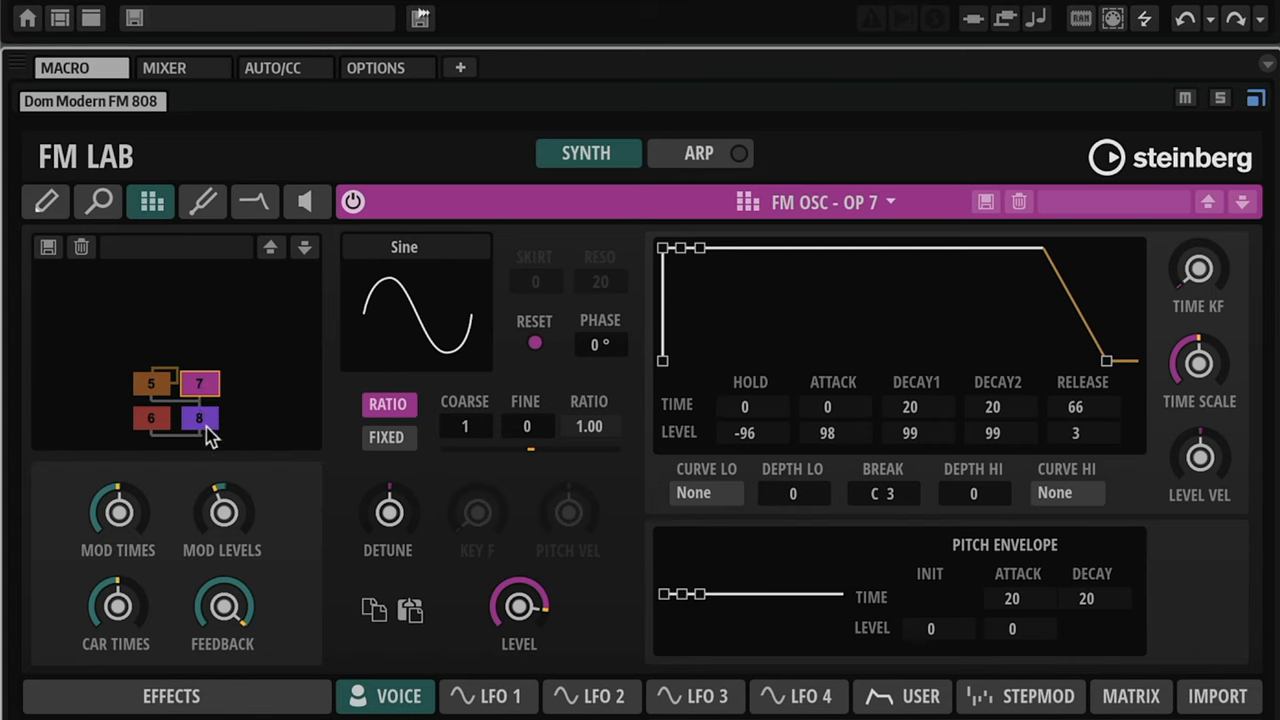
click(198, 417)
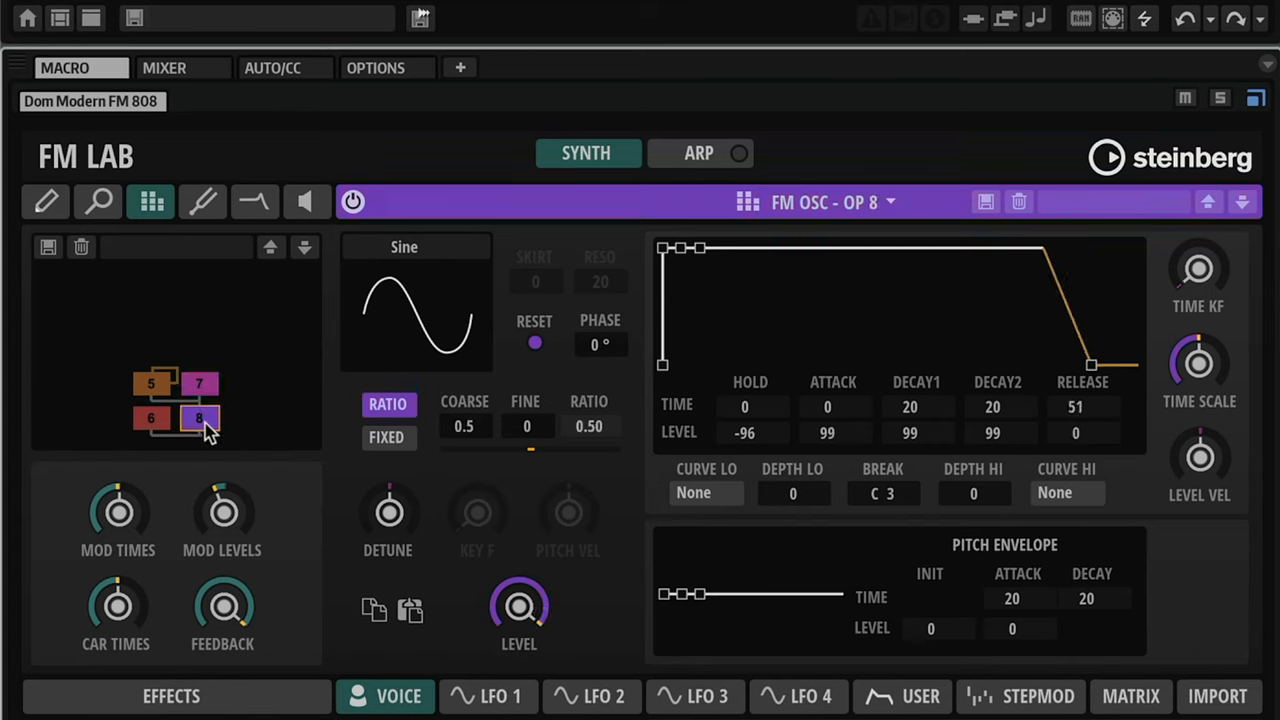
click(199, 383)
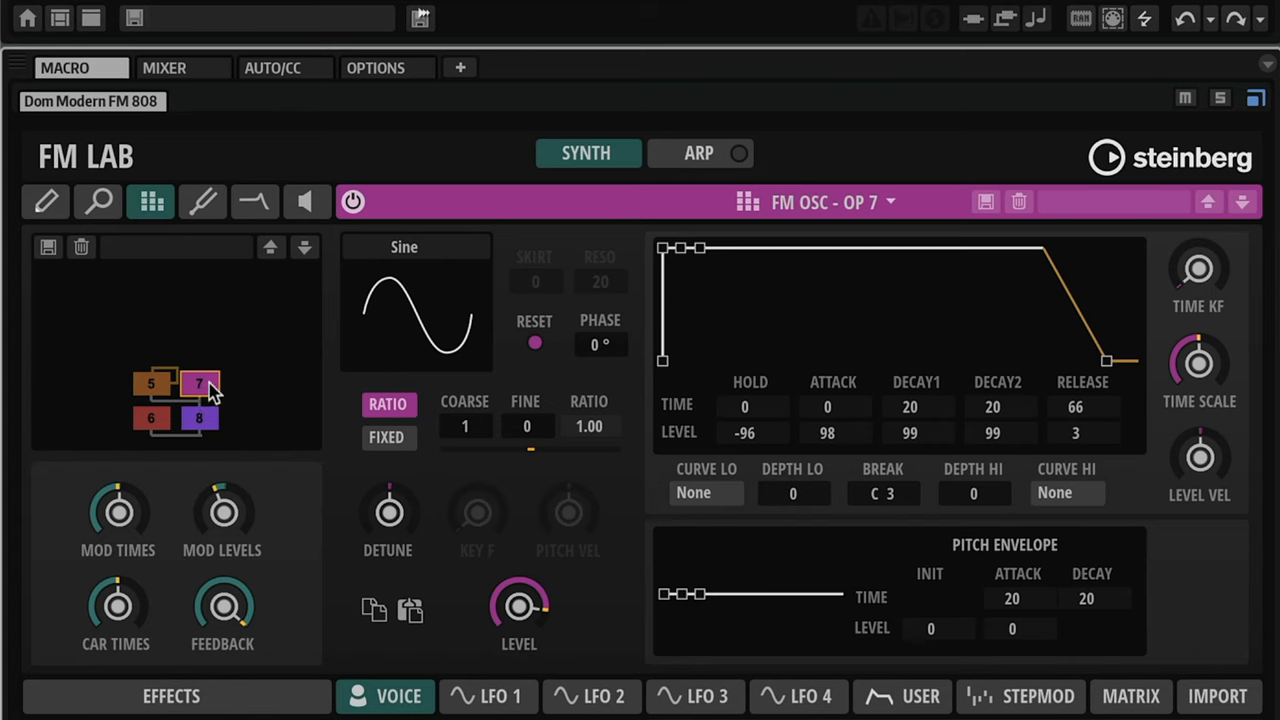
mouse_move(667, 255)
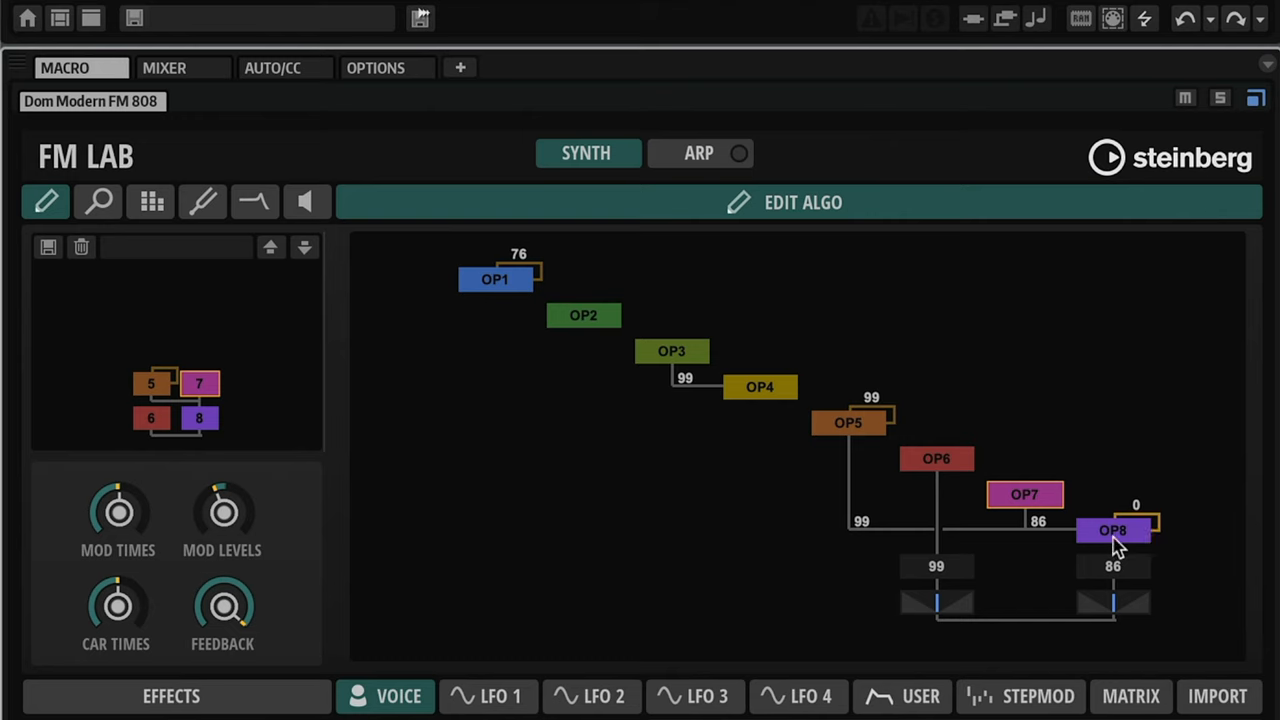
- Select OP8 in the algorithm routing view
click(1113, 530)
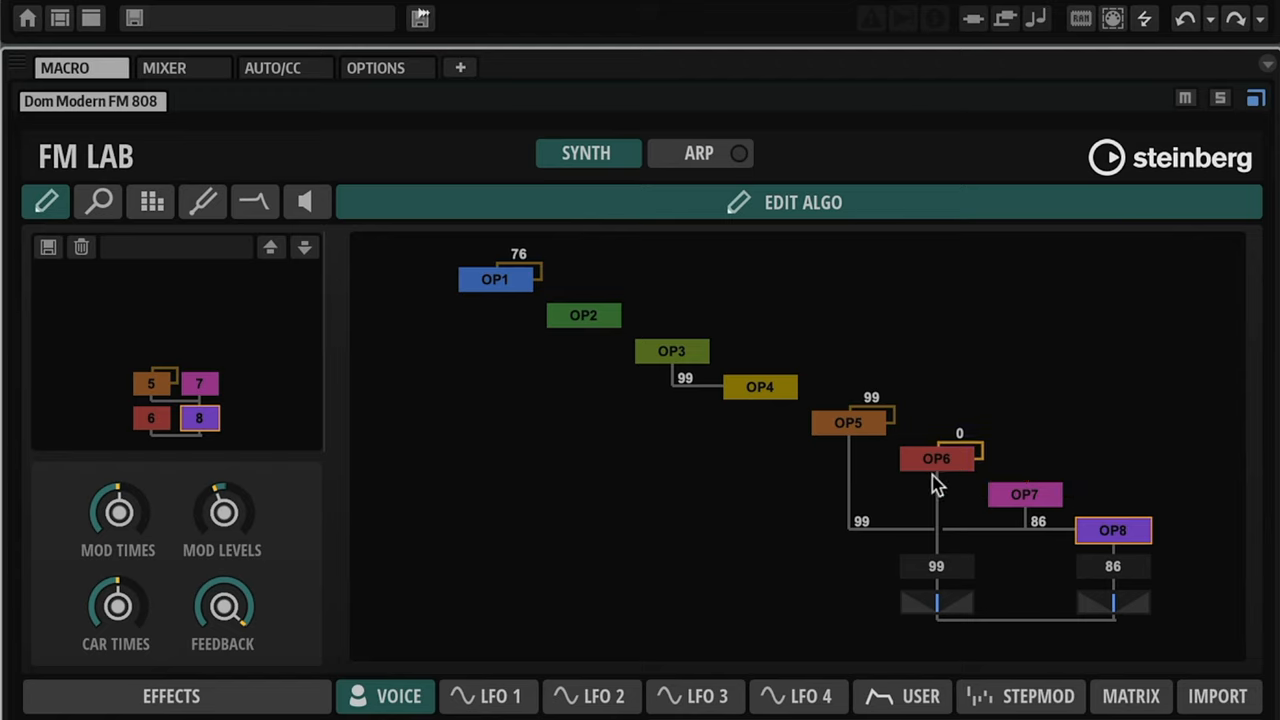
mouse_move(945, 479)
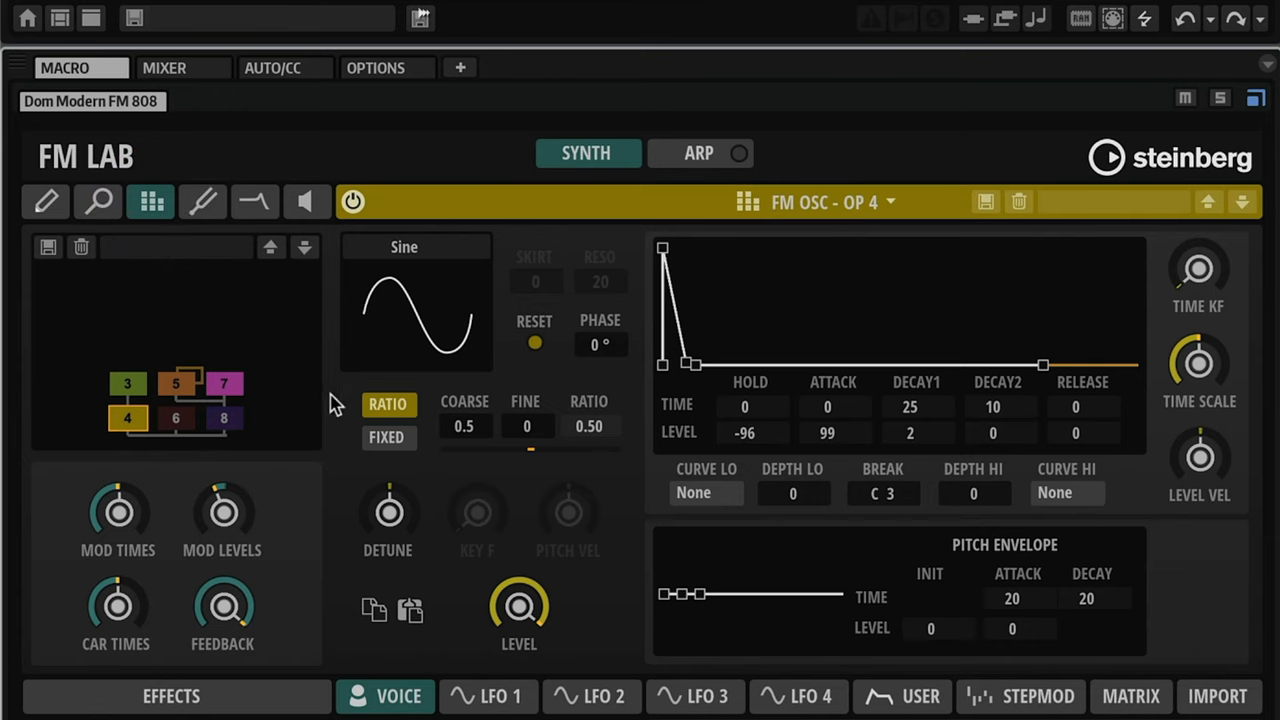
mouse_move(558, 360)
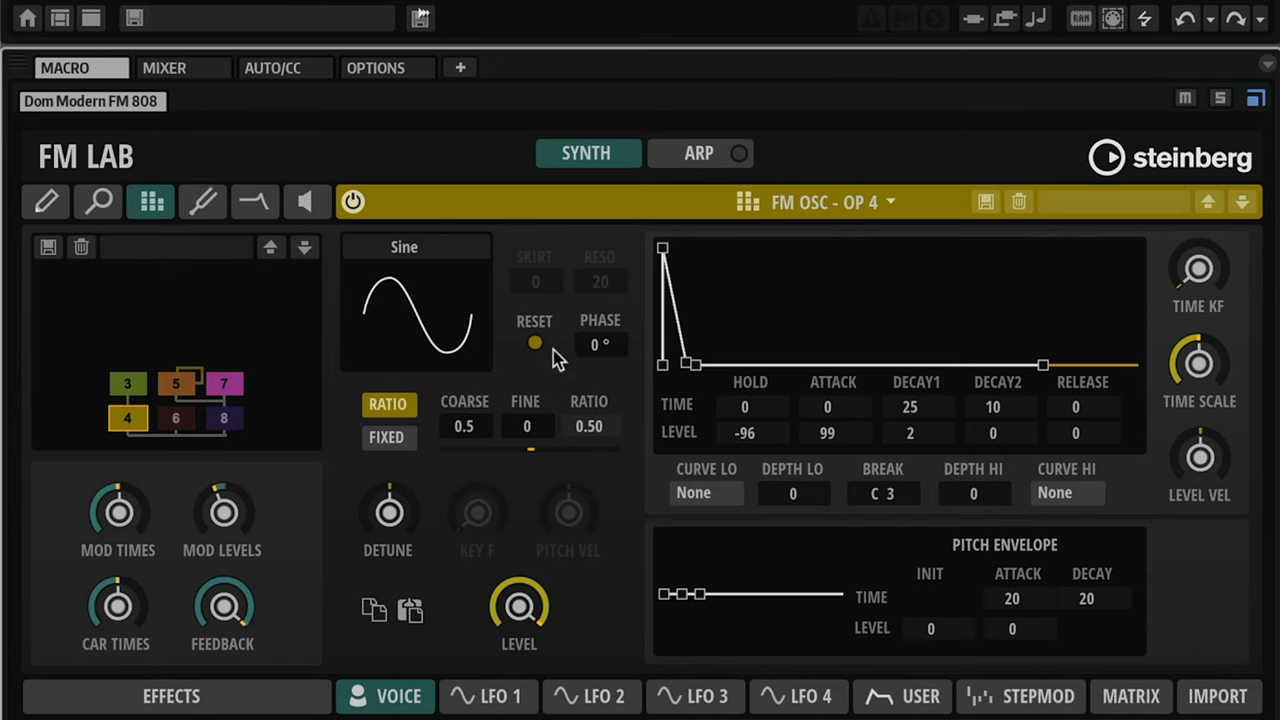
mouse_move(688, 372)
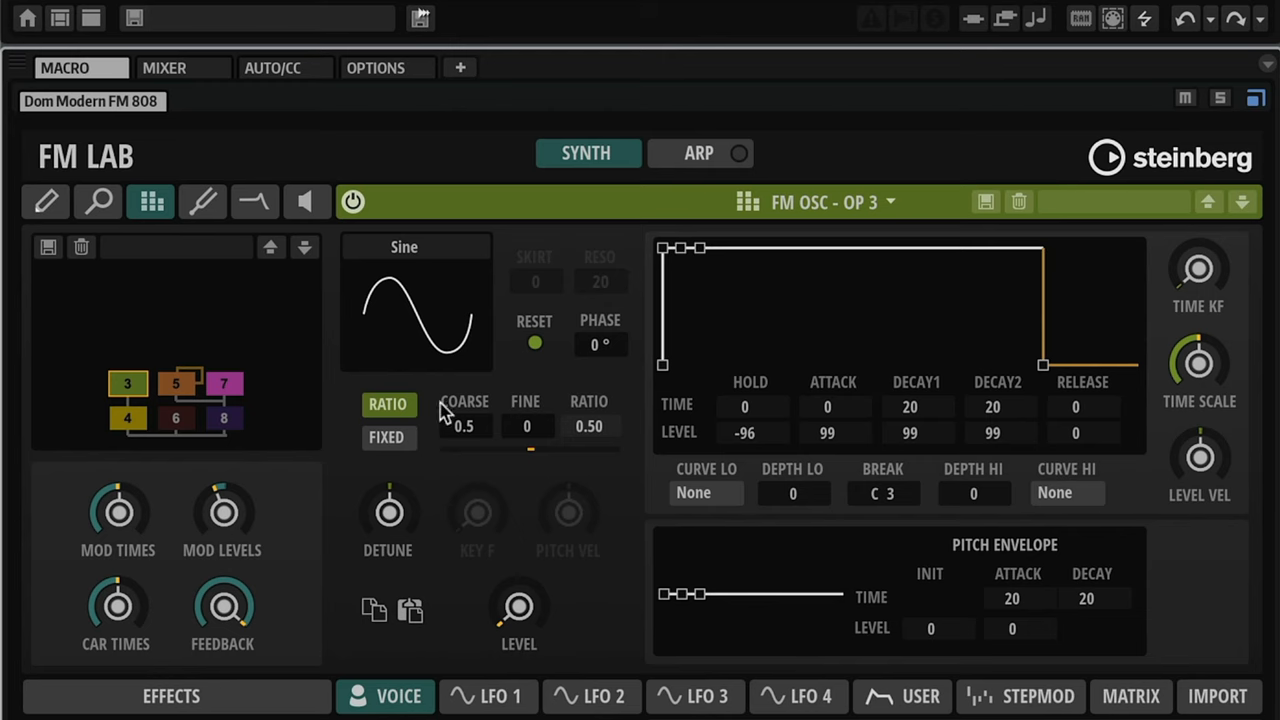
mouse_move(518, 607)
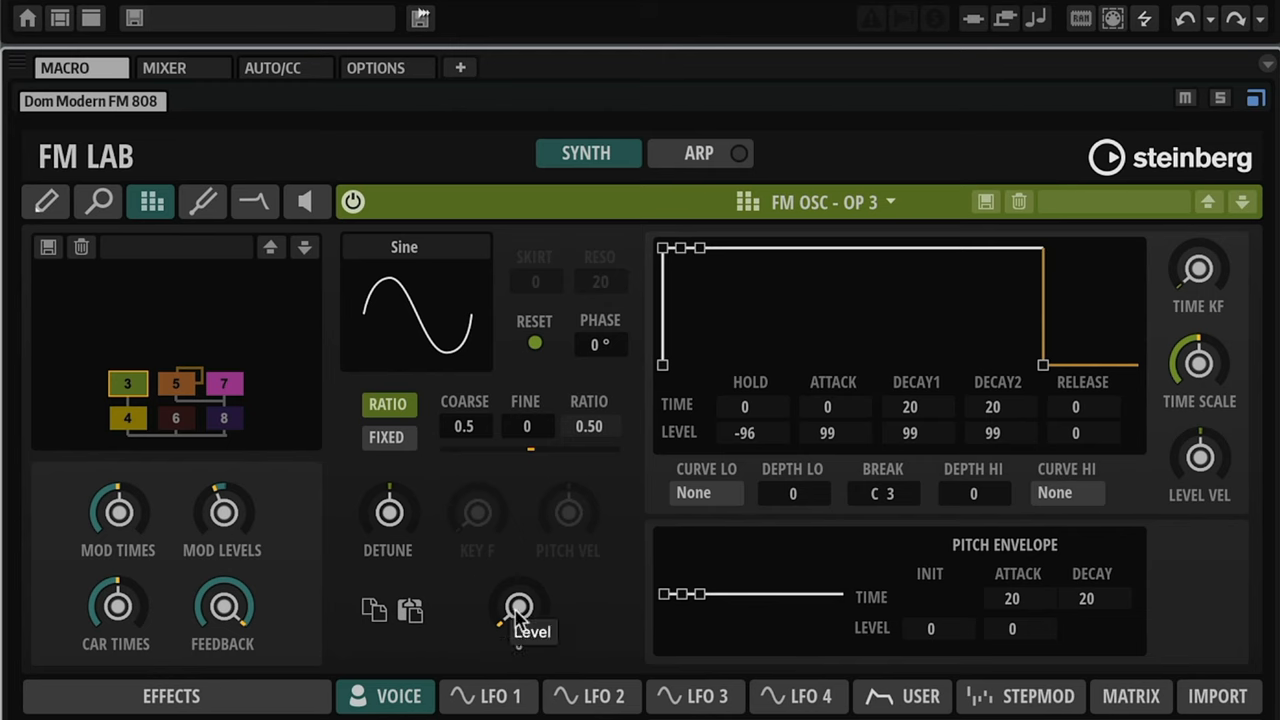
- Set OP3's Level to about 12.38
drag(519, 607, 519, 580)
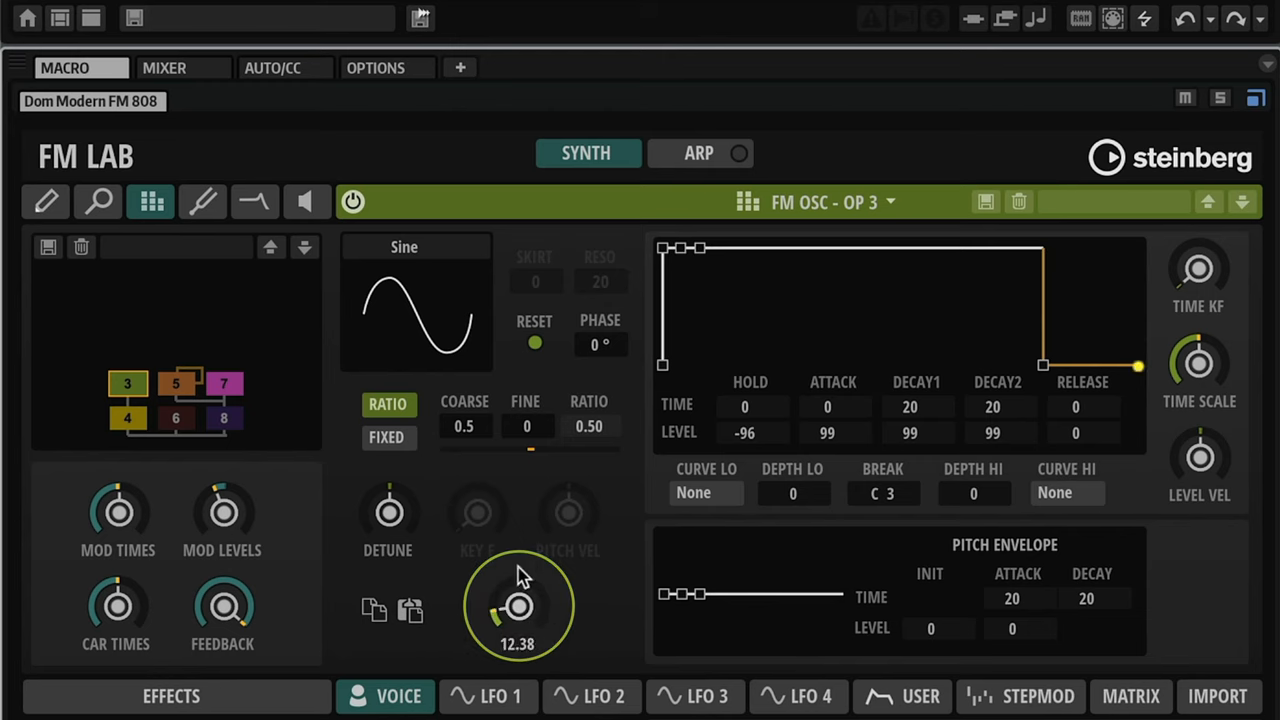